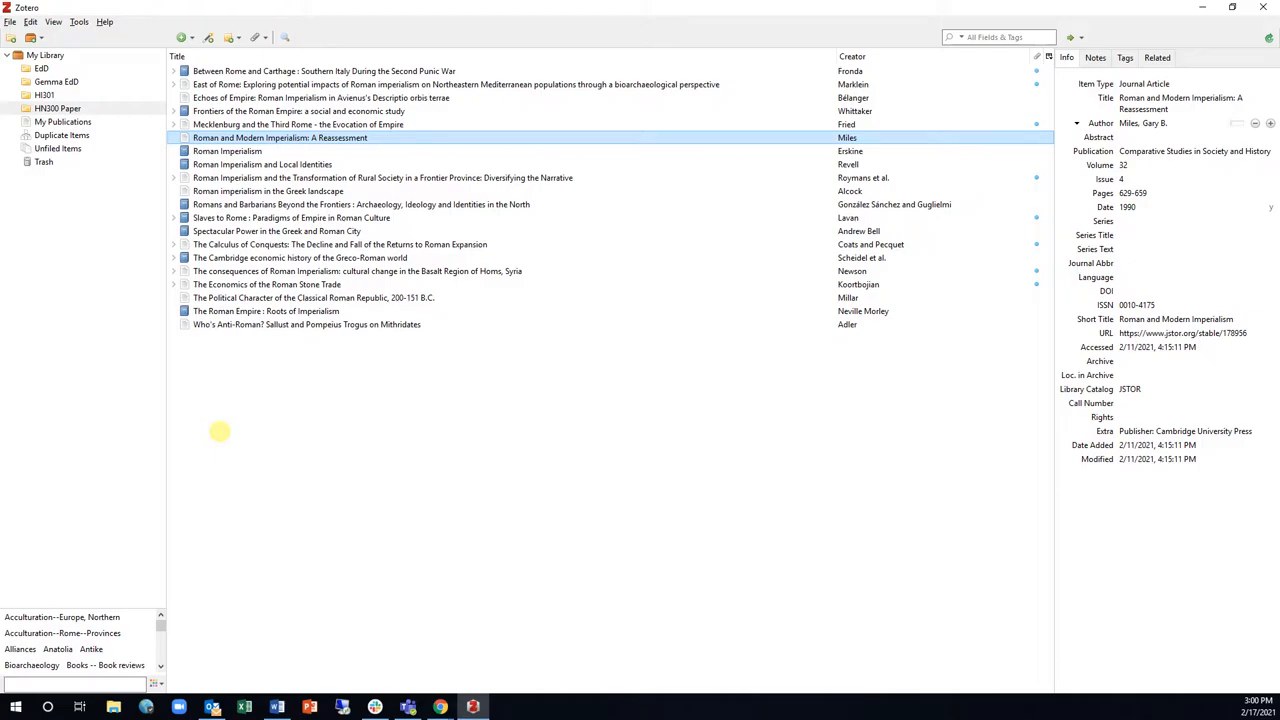
mouse_move(194, 388)
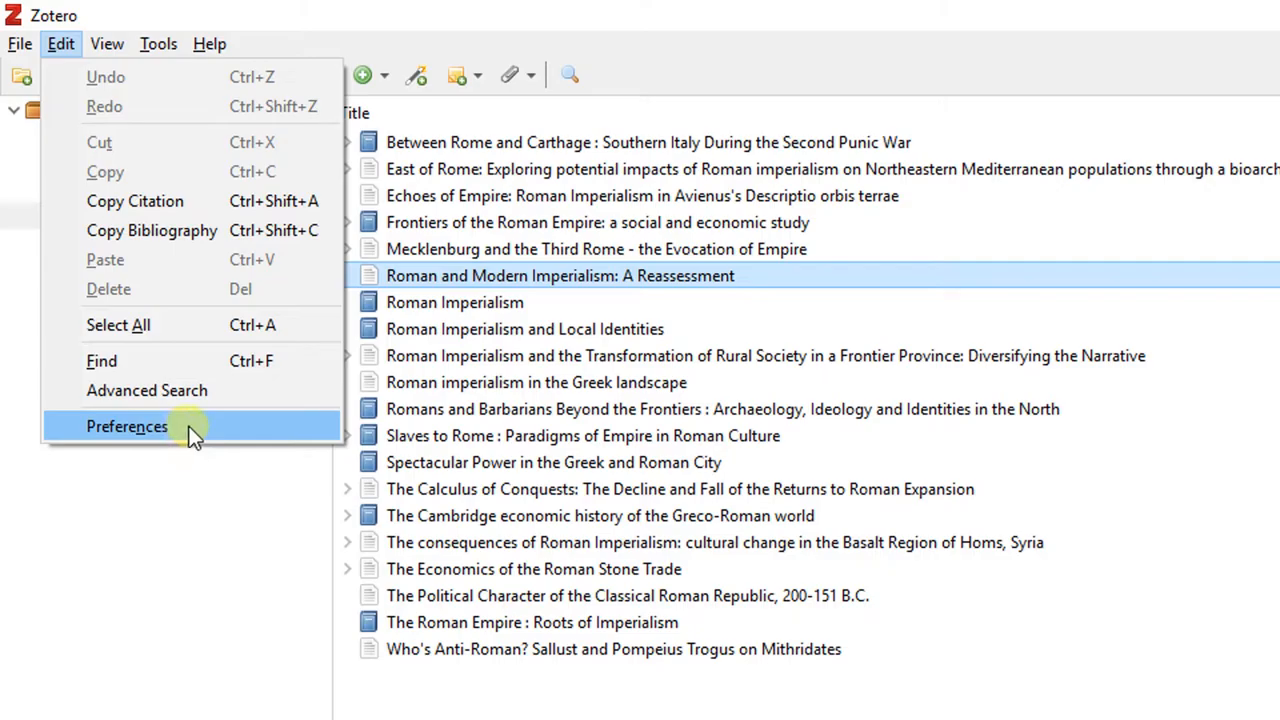
click(128, 426)
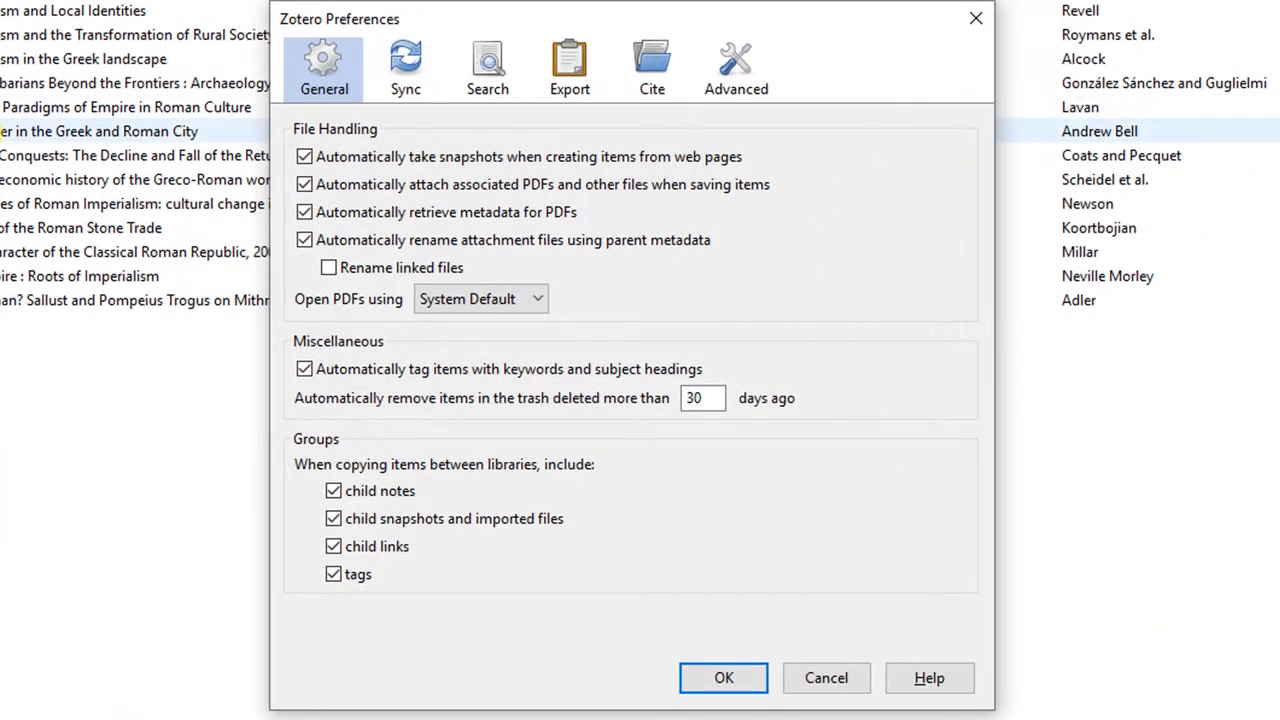
click(736, 68)
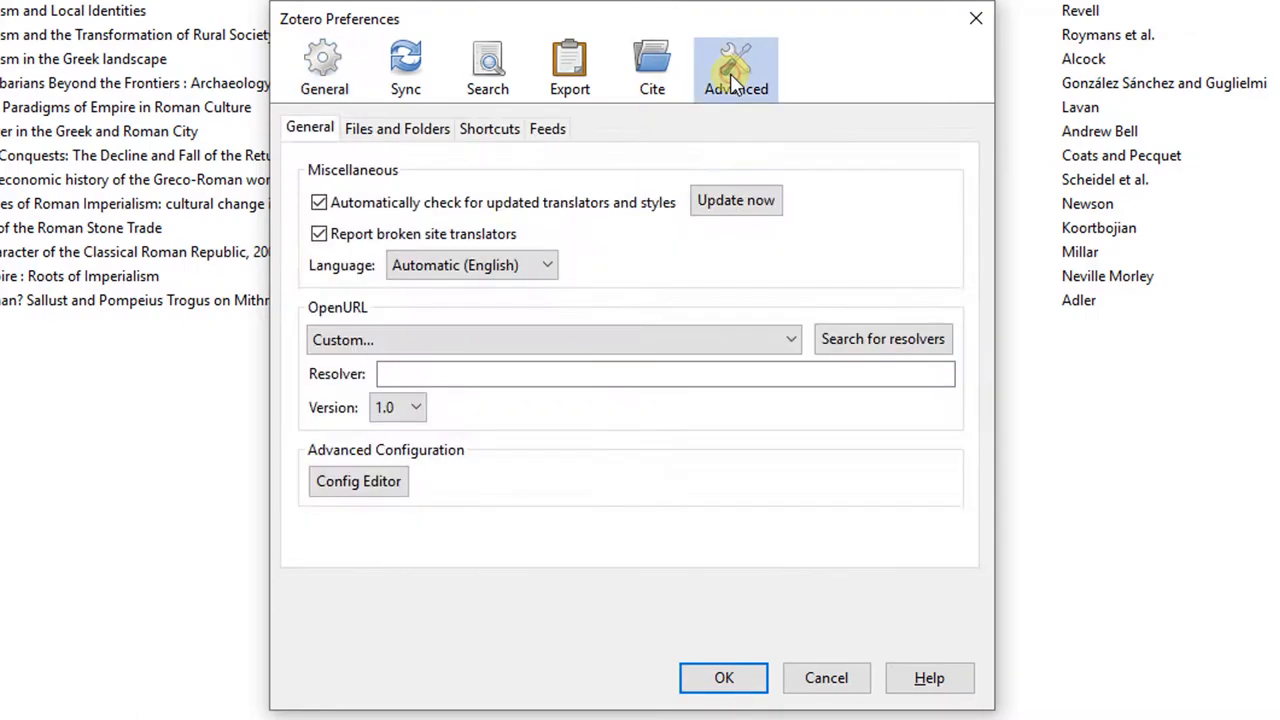
mouse_move(310, 320)
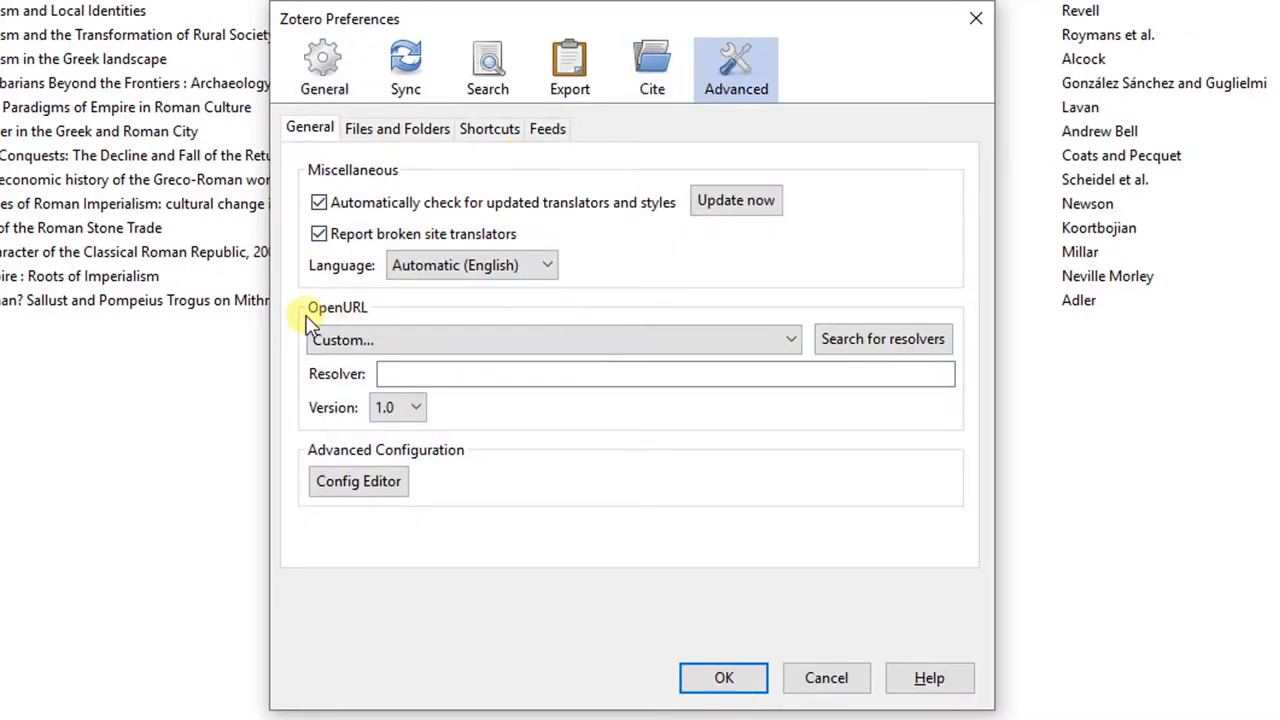
click(664, 374)
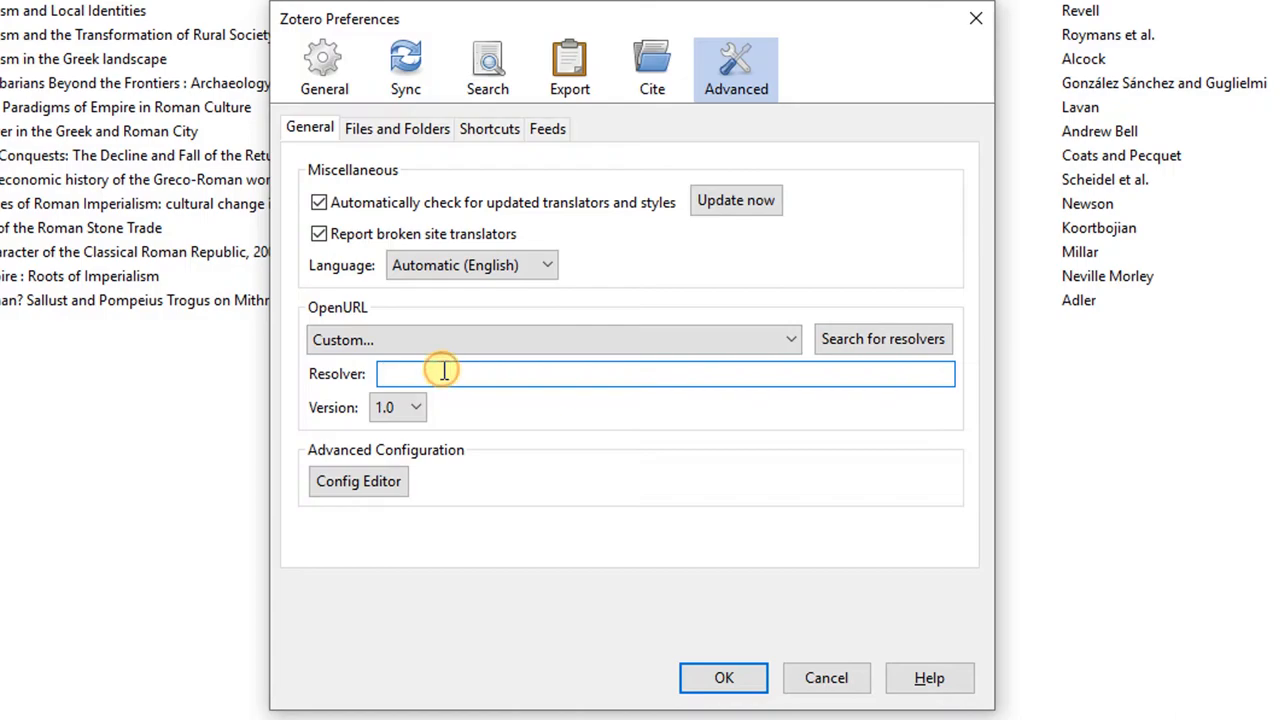
text(https://libkey.io/libraries/529/openurl)
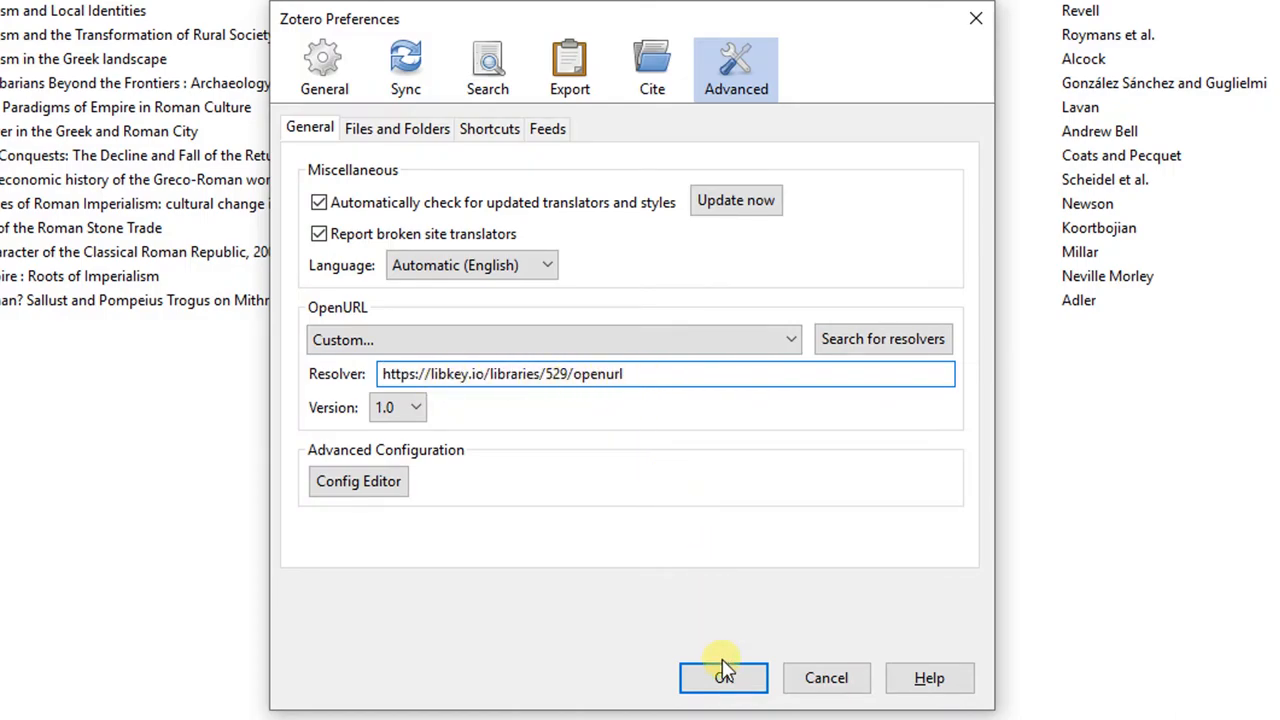
click(724, 678)
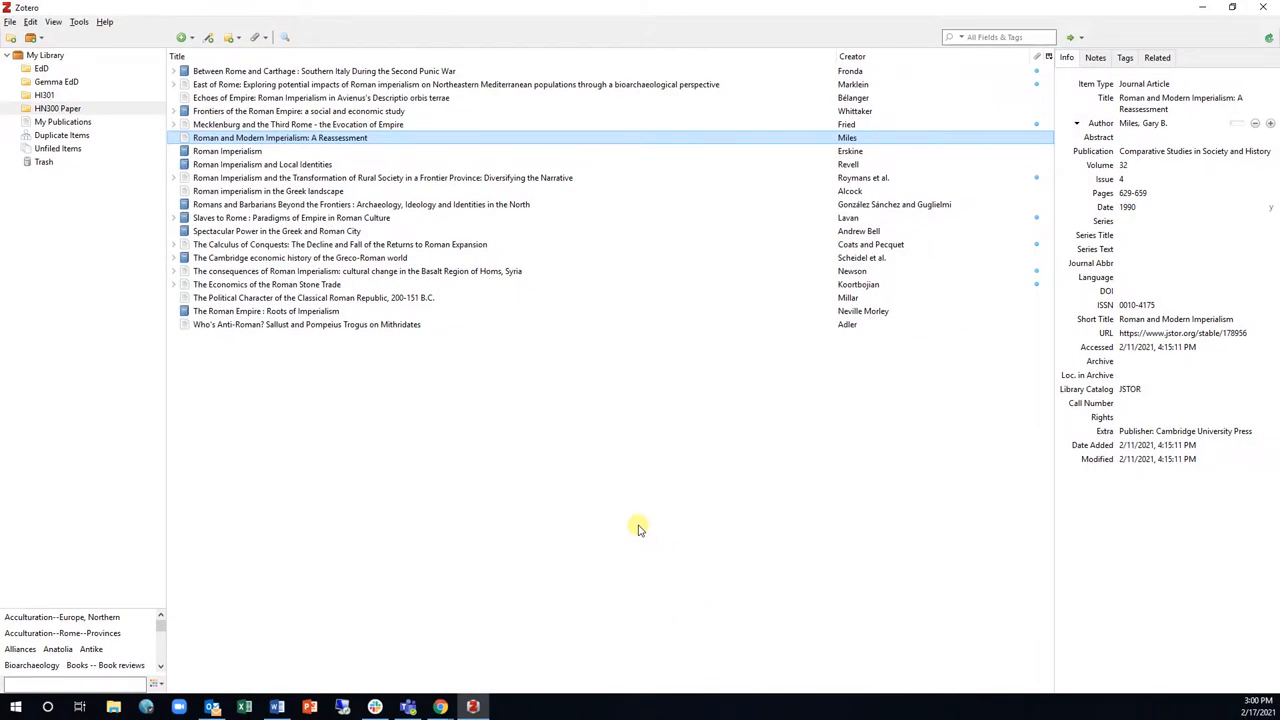
mouse_move(816, 602)
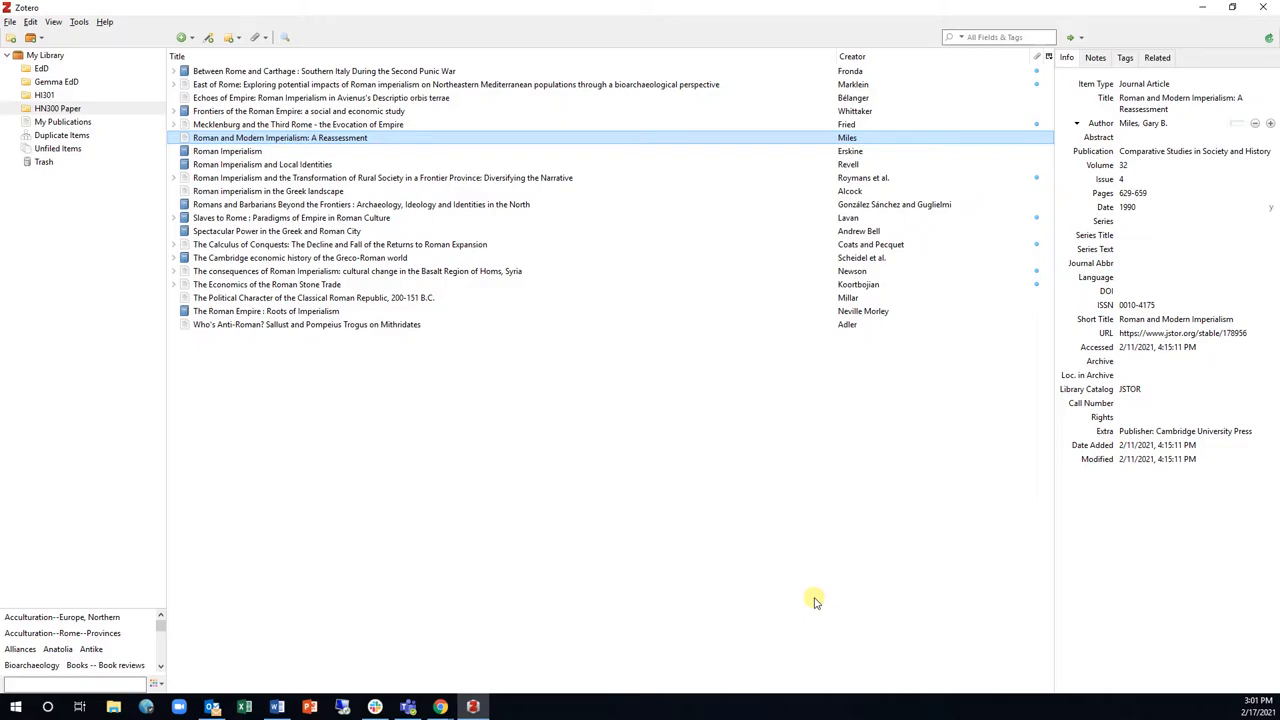
mouse_move(684, 140)
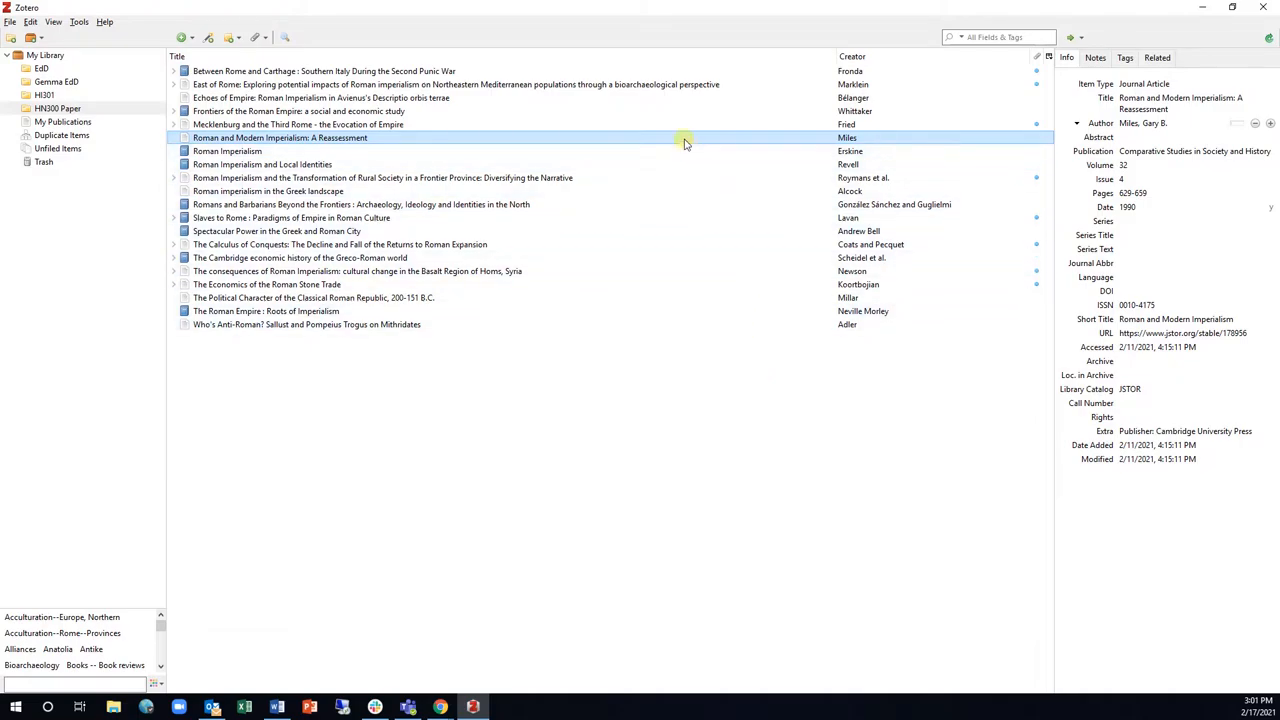
mouse_move(796, 138)
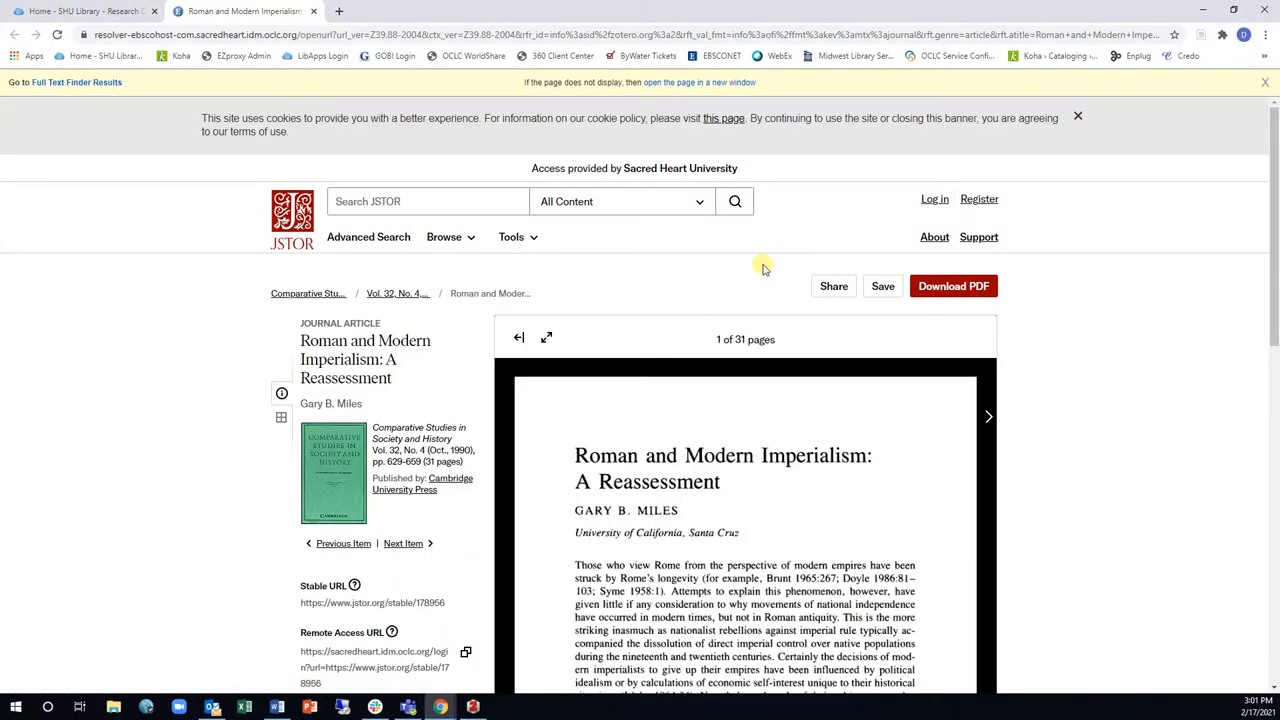
Step: Scroll through the JSTOR article's full text, then return to the Zotero library
scroll(down, 3)
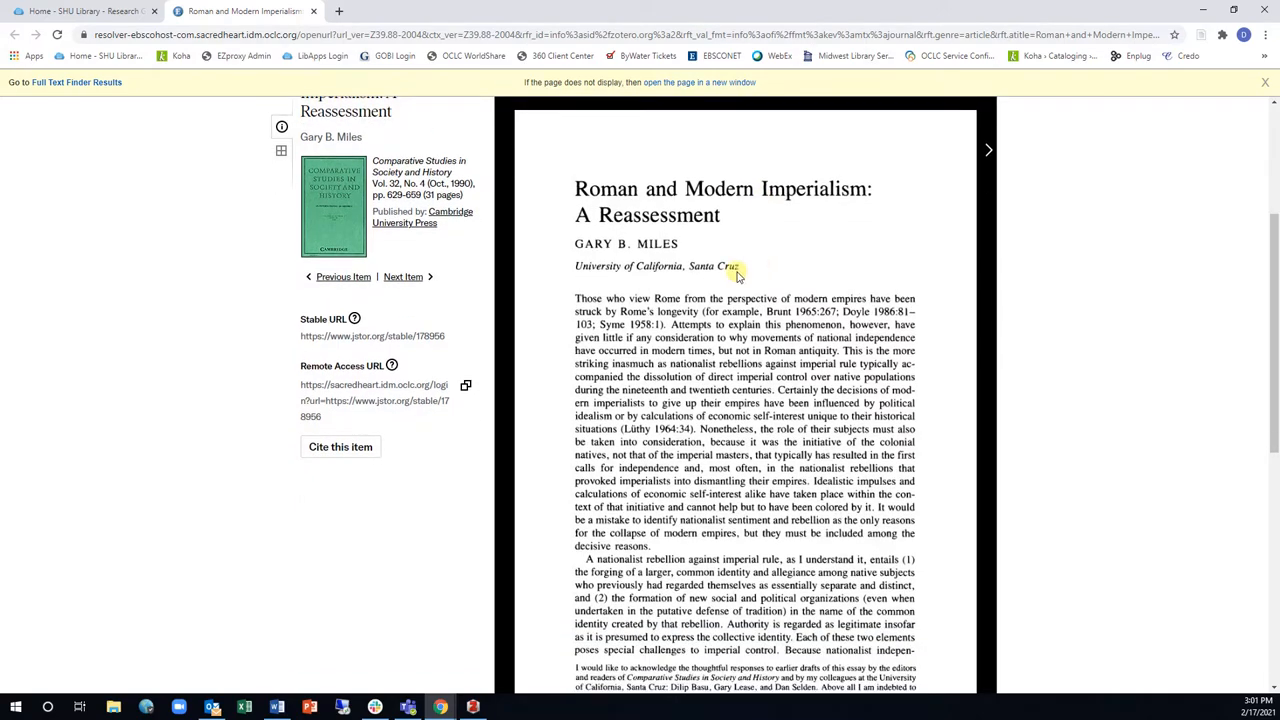
click(472, 708)
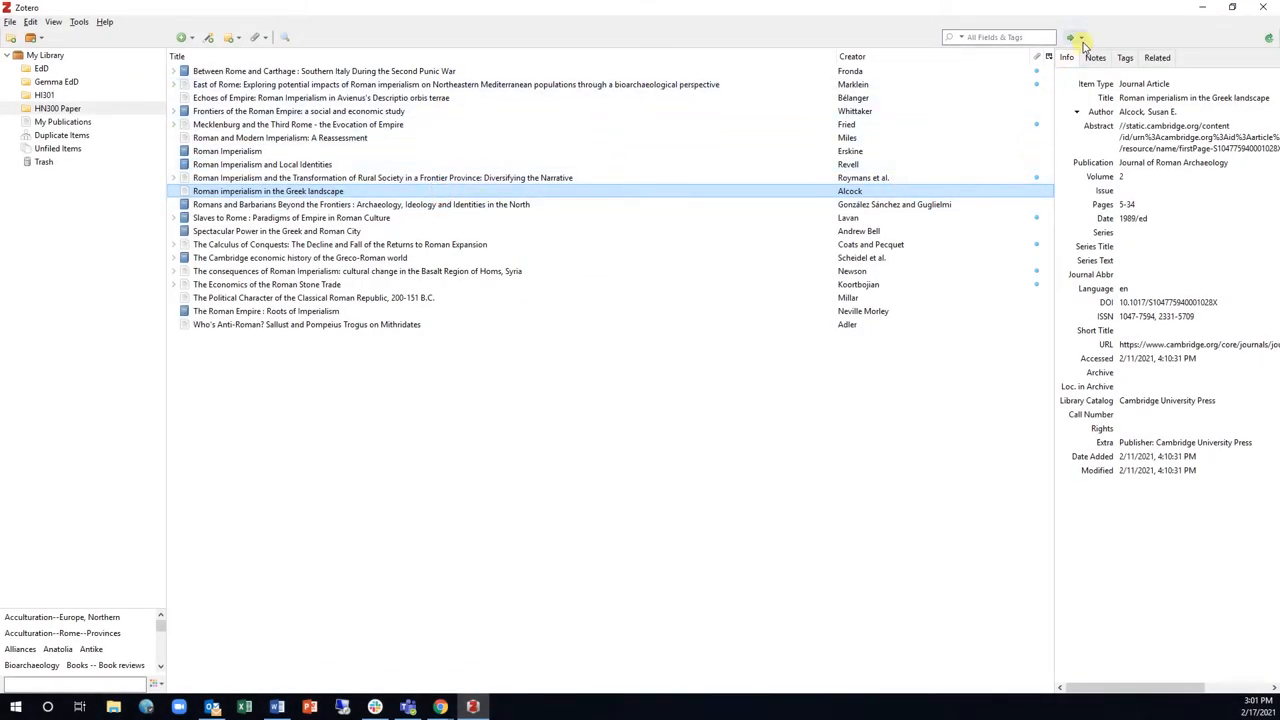